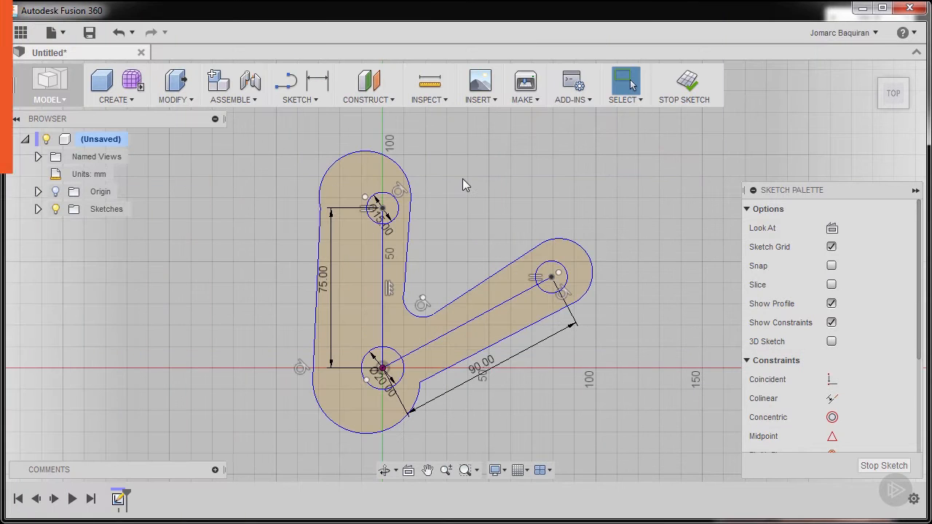
mouse_move(835, 393)
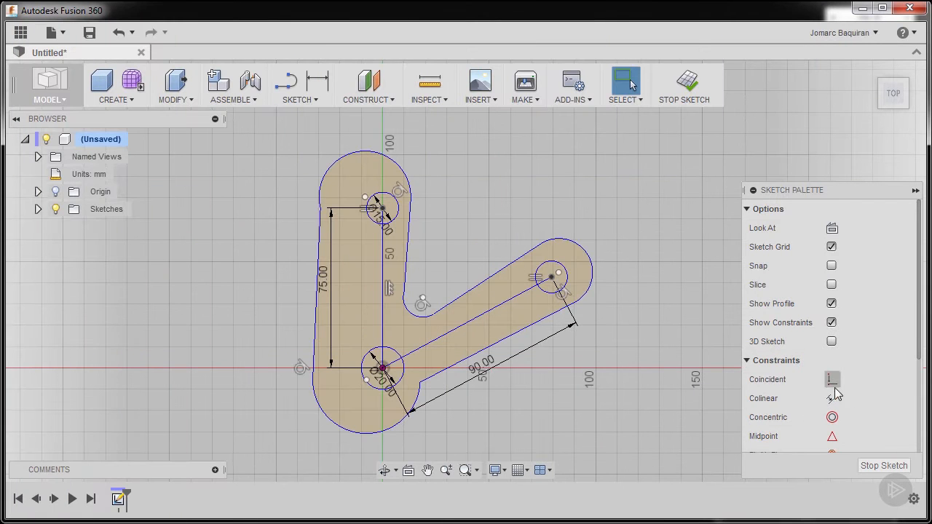
- Scroll the Sketch Palette constraints list to browse the constraint types
scroll(down, 3)
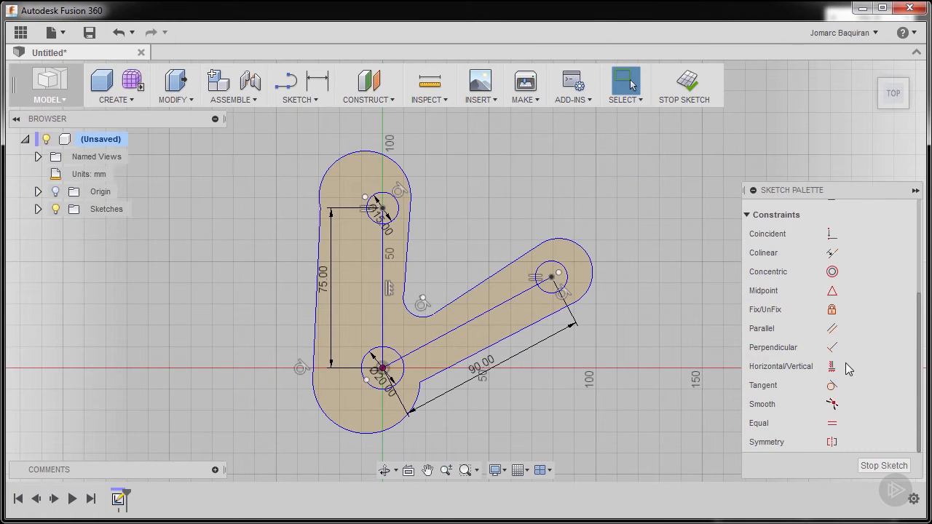
mouse_move(797, 275)
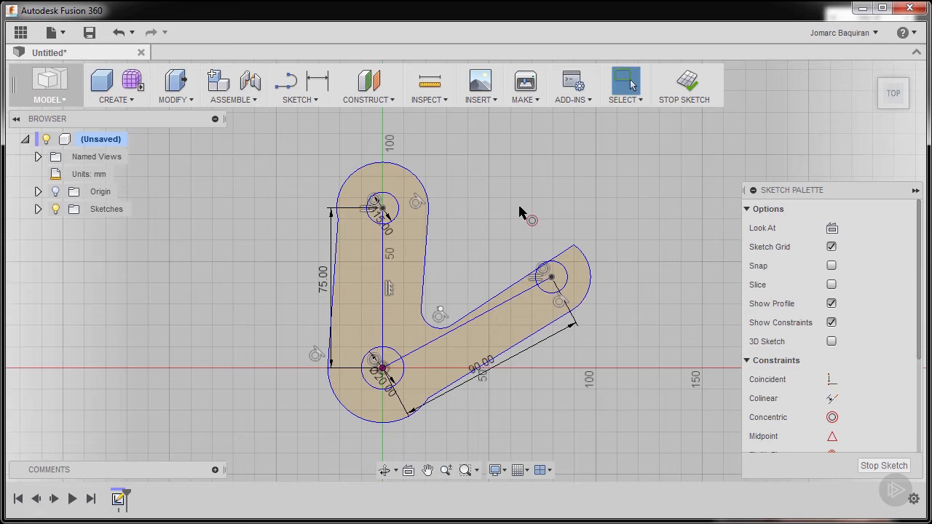
mouse_move(573, 248)
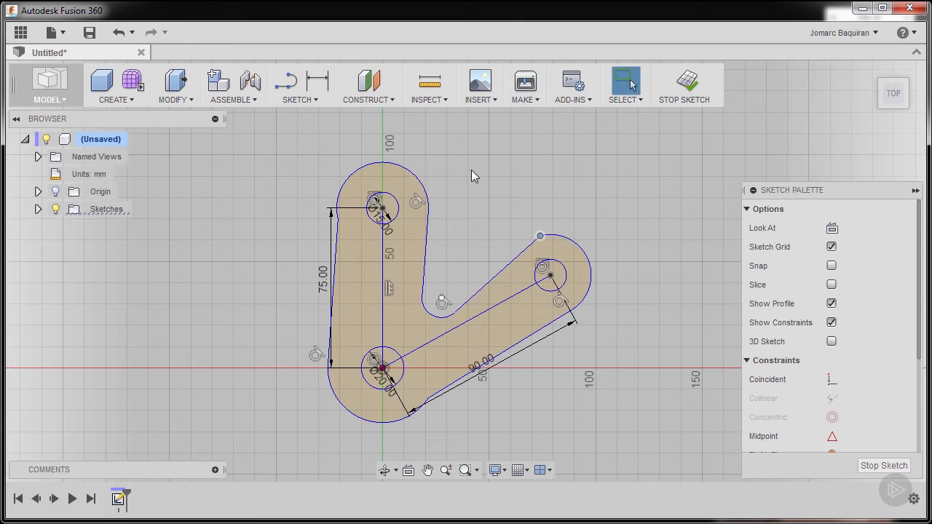
mouse_move(495, 198)
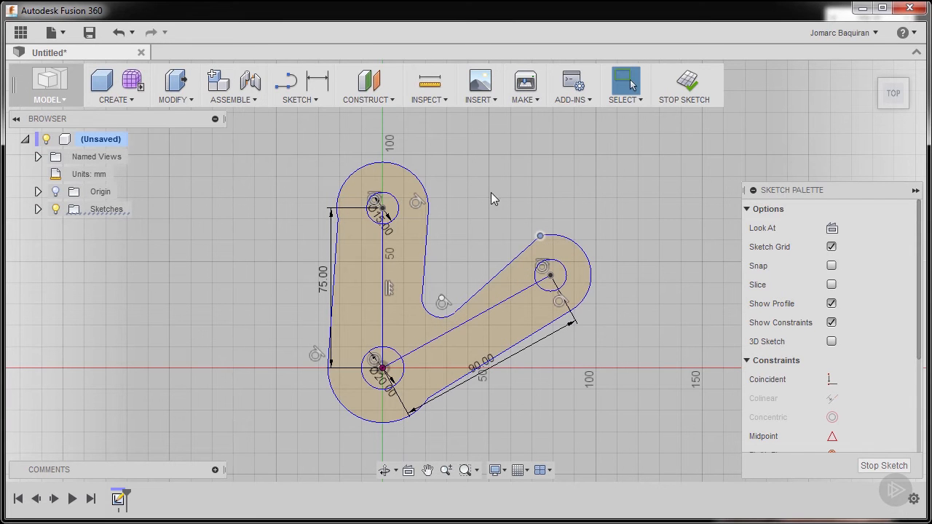
mouse_move(540, 239)
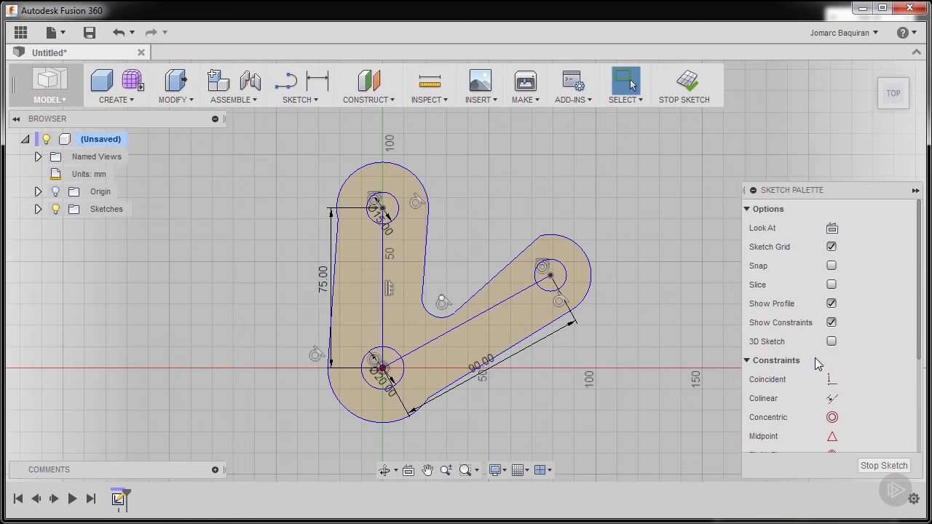
- Scroll the Sketch Palette to reach the Tangent constraint for the outer arcs
scroll(down, 3)
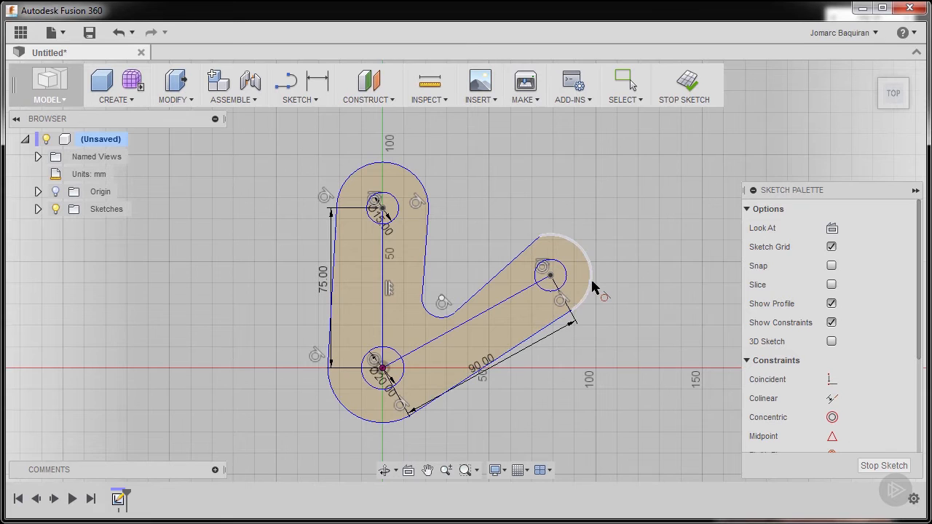
mouse_move(592, 284)
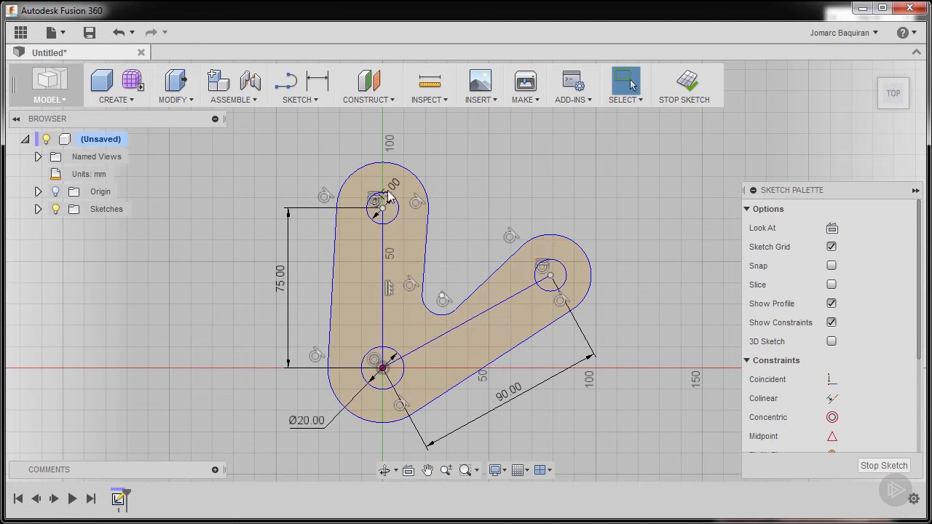
- Place the top hole's Ø15.00 diameter label clear of the link
click(378, 207)
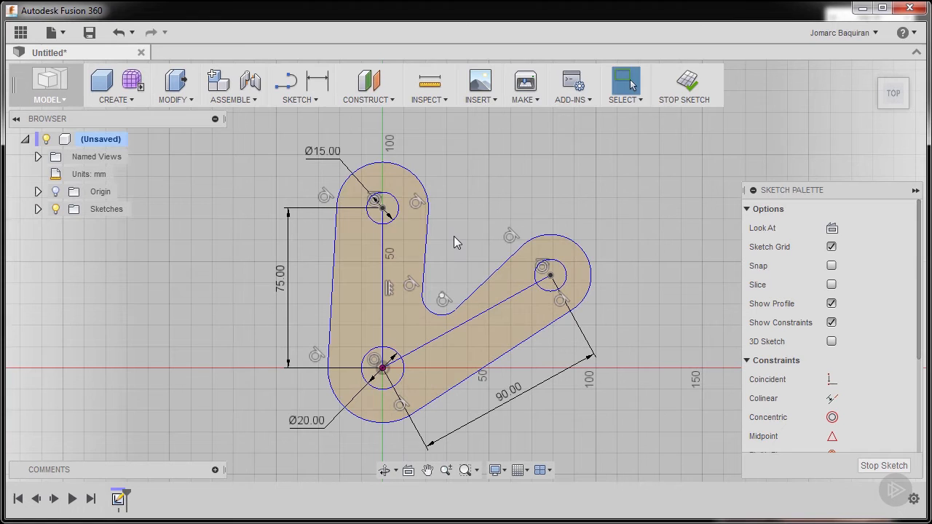
mouse_move(318, 82)
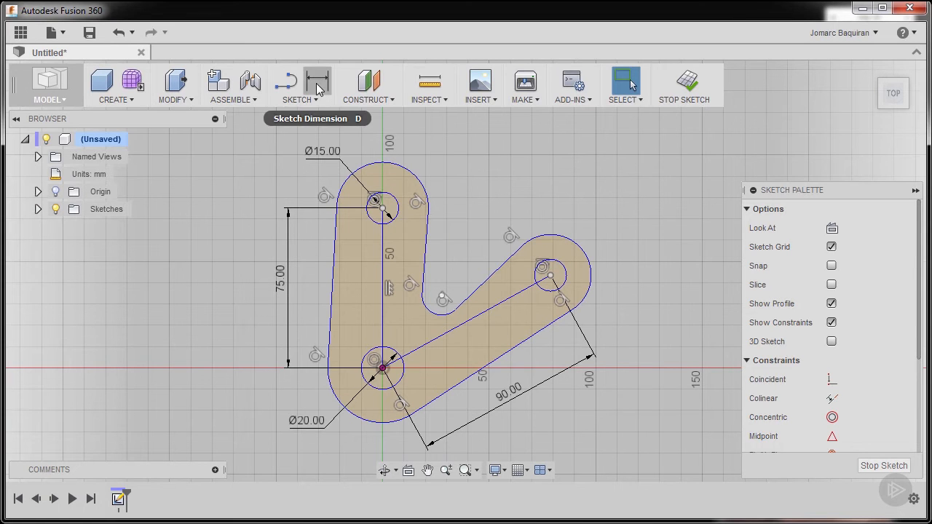
mouse_move(382, 156)
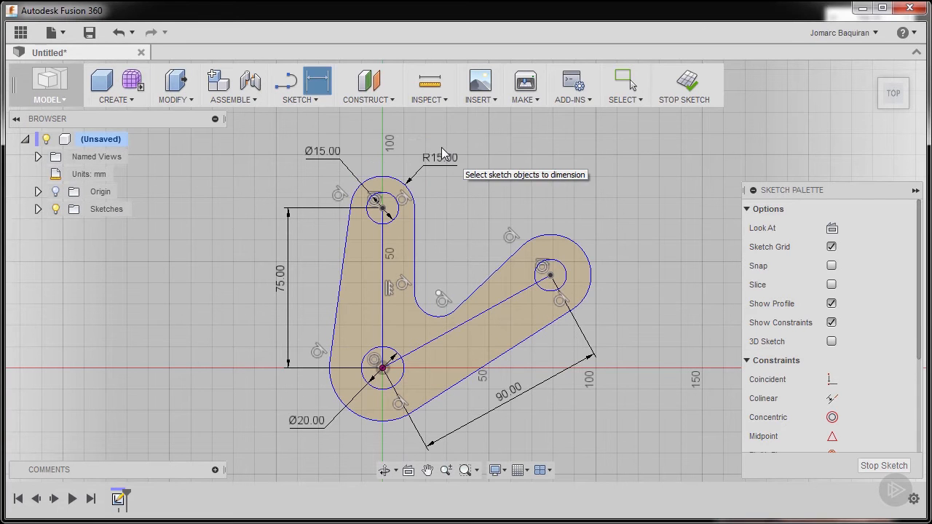
mouse_move(580, 229)
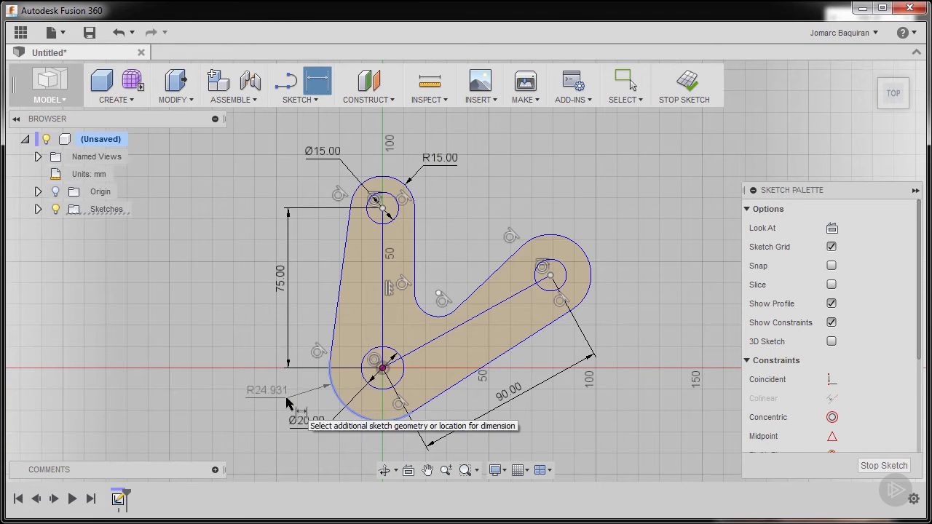
- Place the bottom outer arc's radius dimension and set it to 60
click(265, 400)
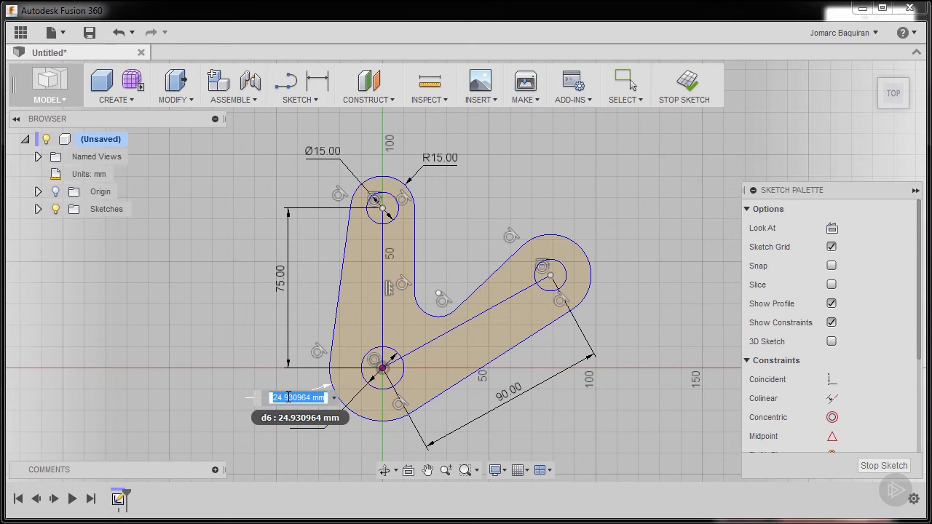
text(60.00)
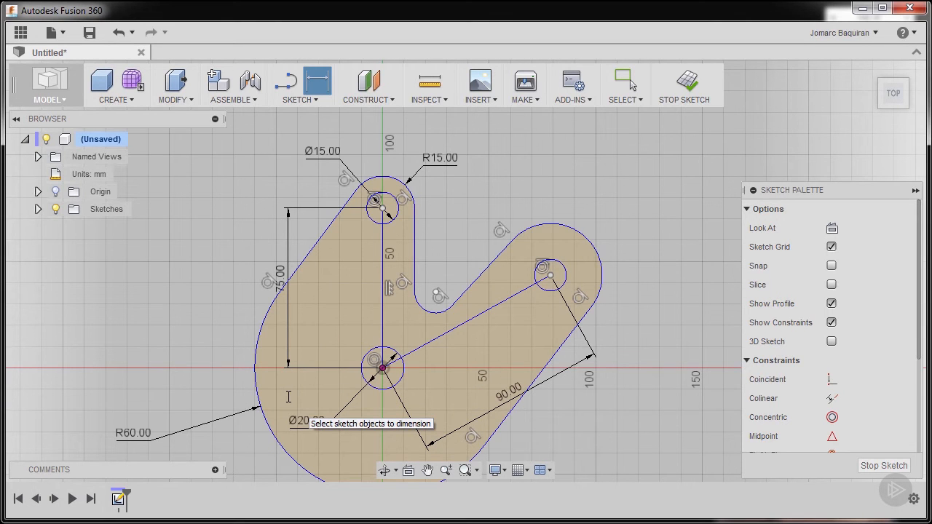
mouse_move(290, 402)
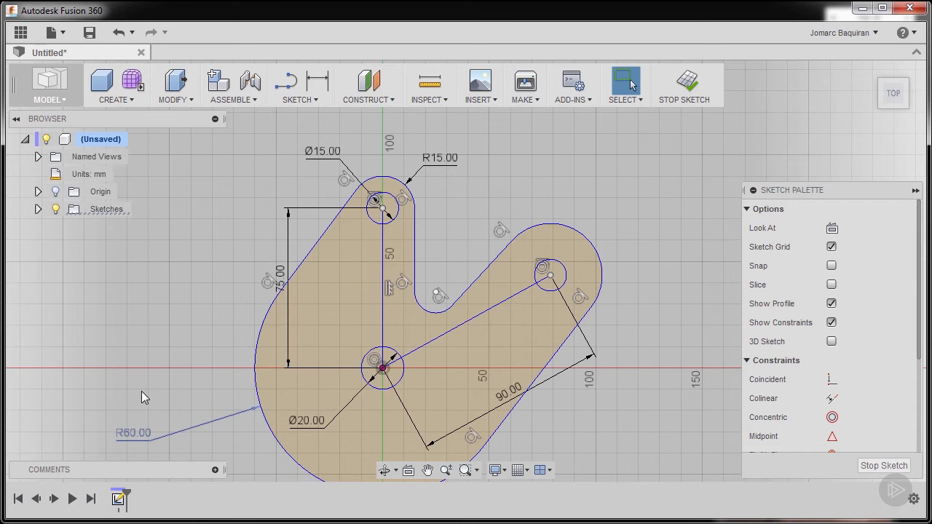
- Toggle the R60 dimension to diameter and set its value to 60
right_click(144, 397)
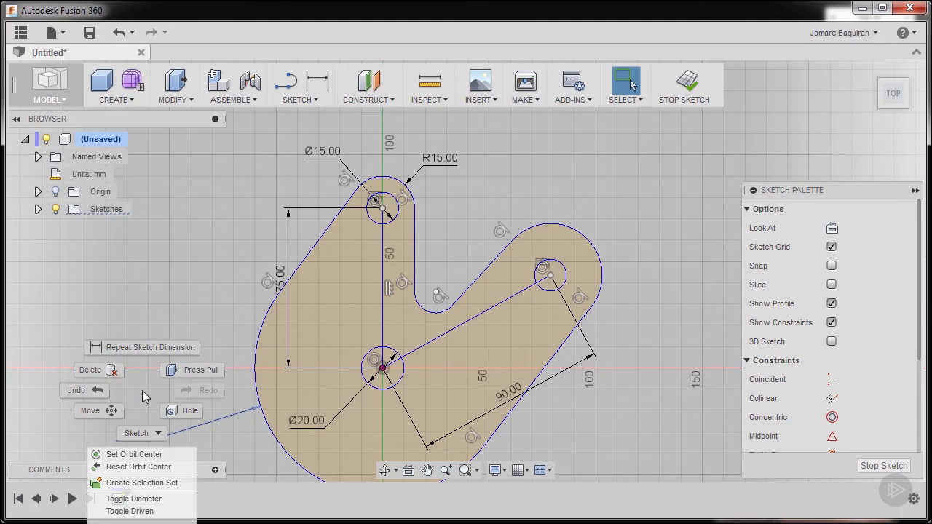
mouse_move(145, 454)
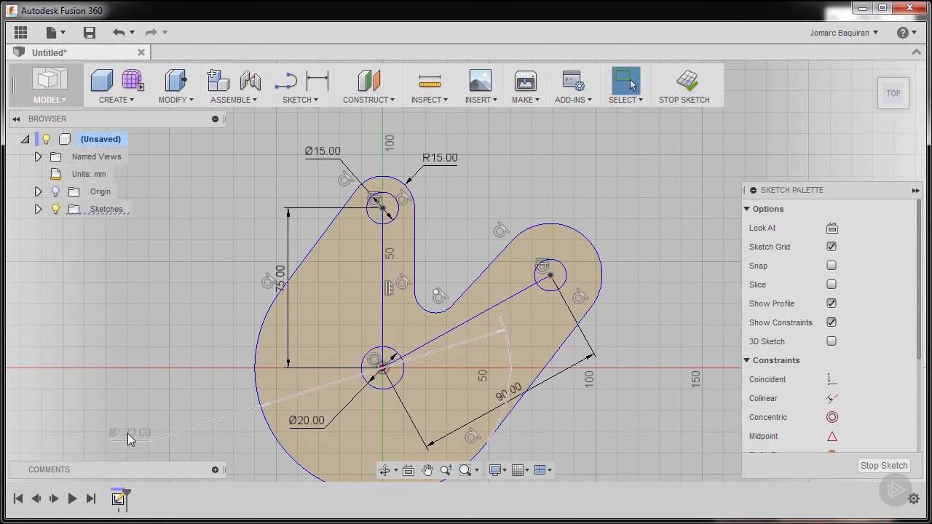
mouse_move(130, 437)
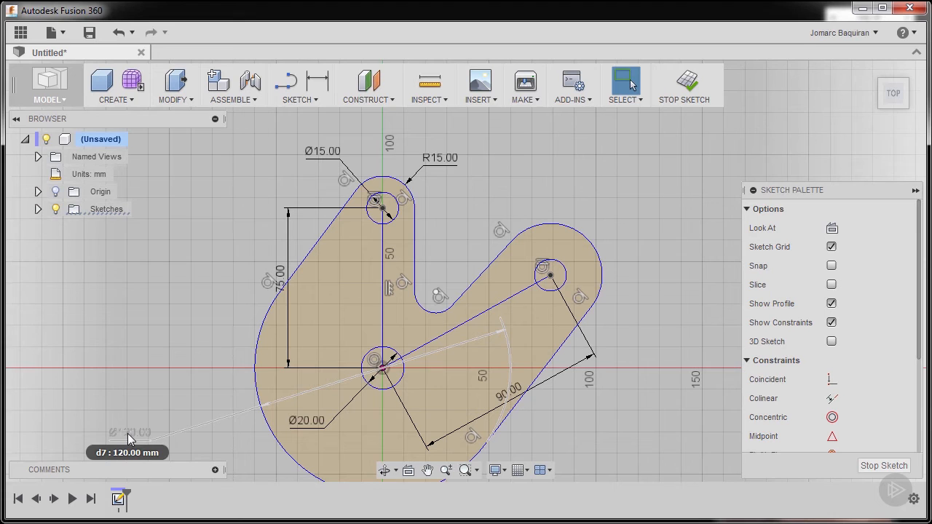
double_click(129, 431)
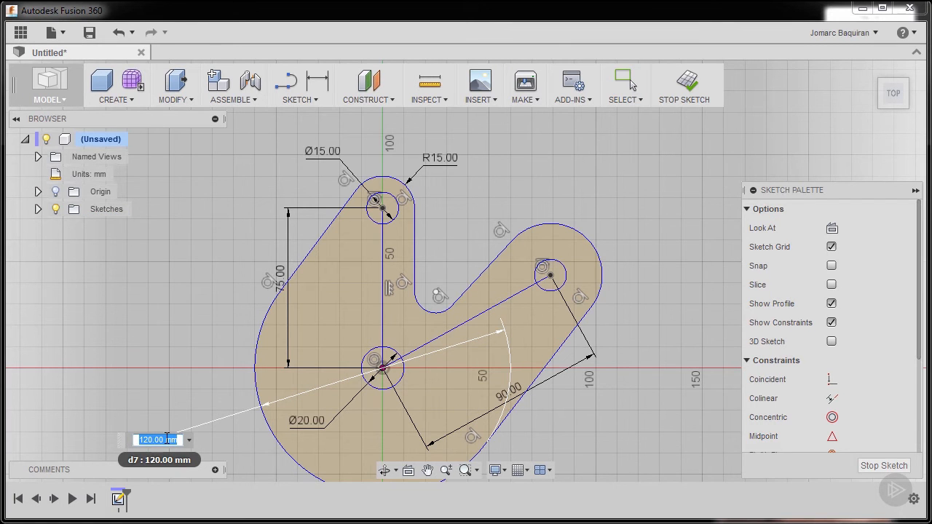
text(60)
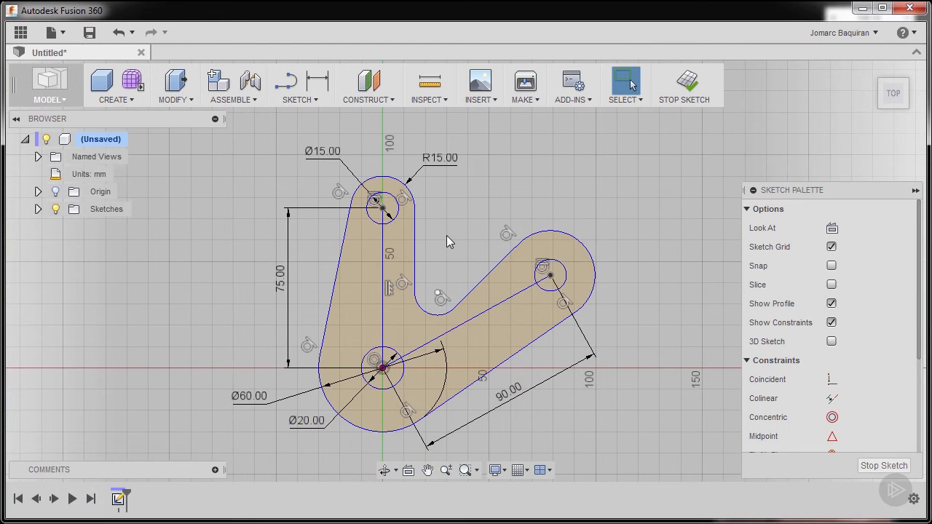
mouse_move(321, 80)
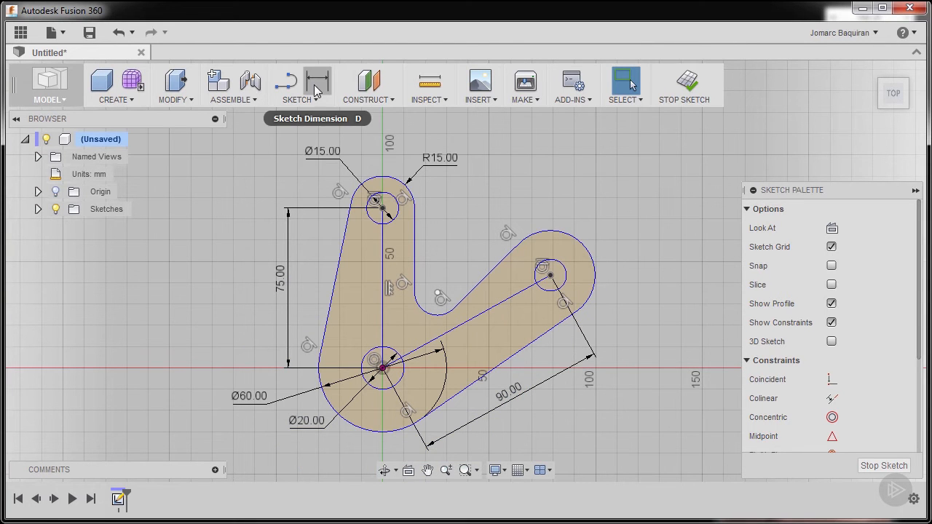
mouse_move(320, 83)
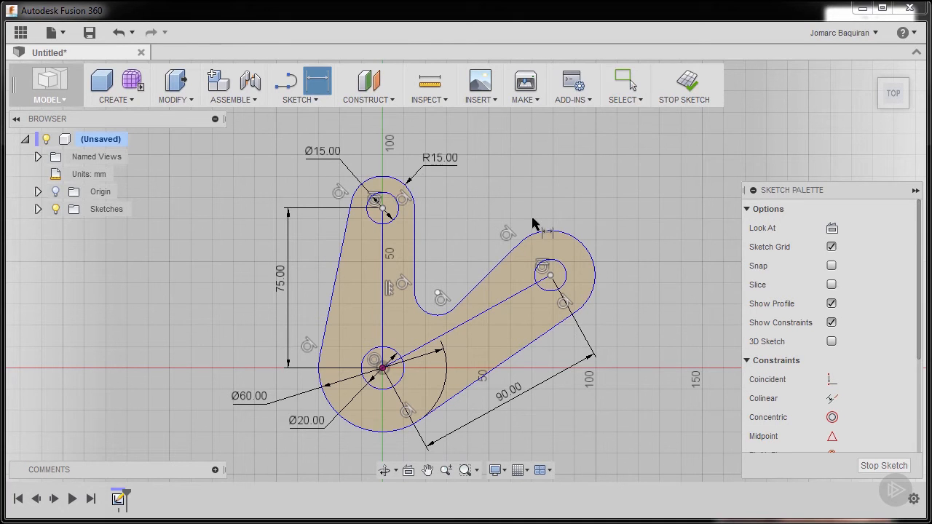
mouse_move(536, 221)
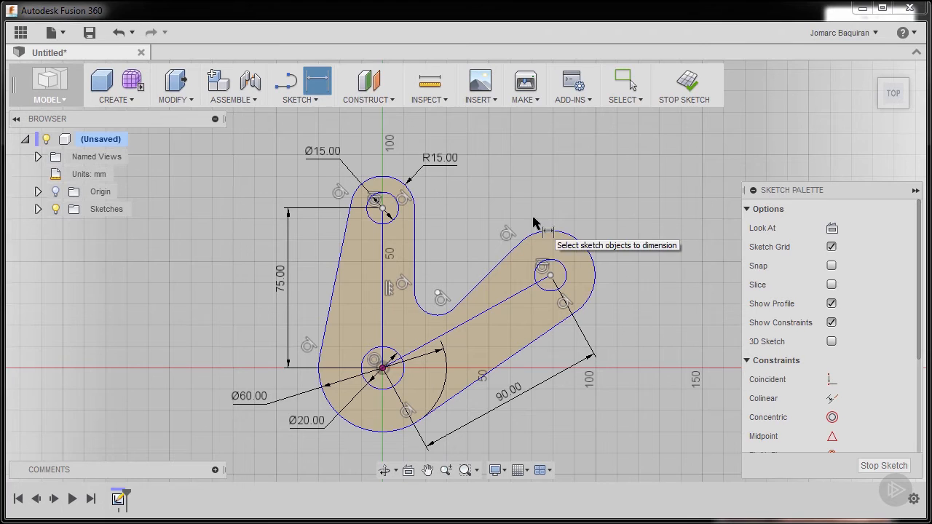
mouse_move(588, 244)
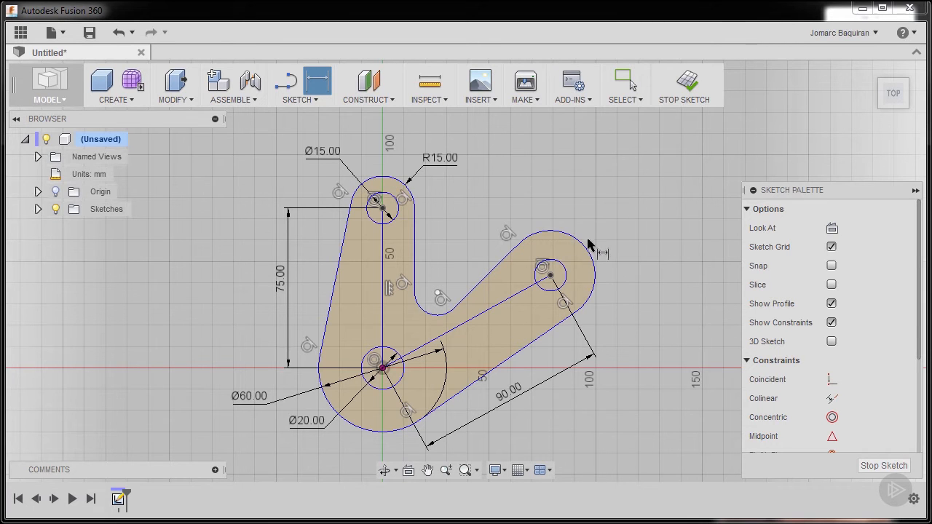
mouse_move(548, 188)
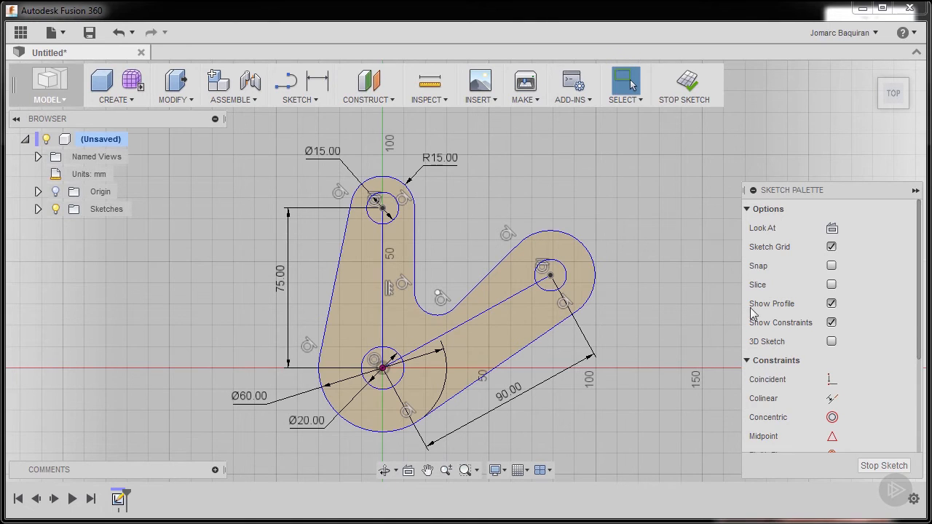
- Scroll the Sketch Palette constraints list to find the Equal constraint
scroll(down, 3)
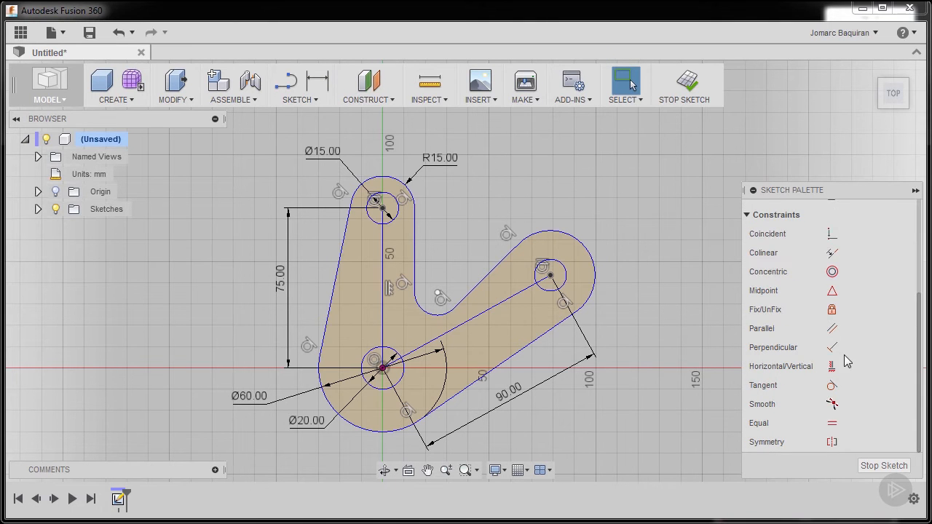
mouse_move(830, 423)
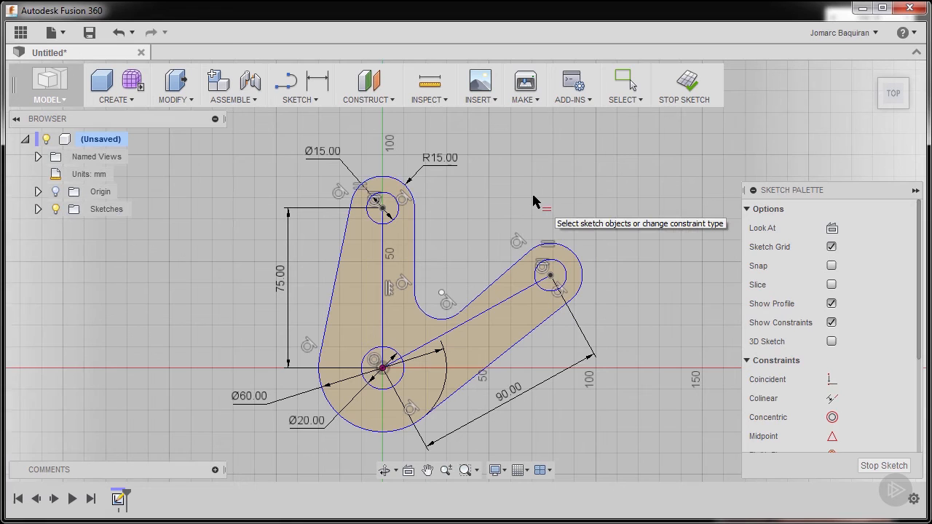
mouse_move(539, 201)
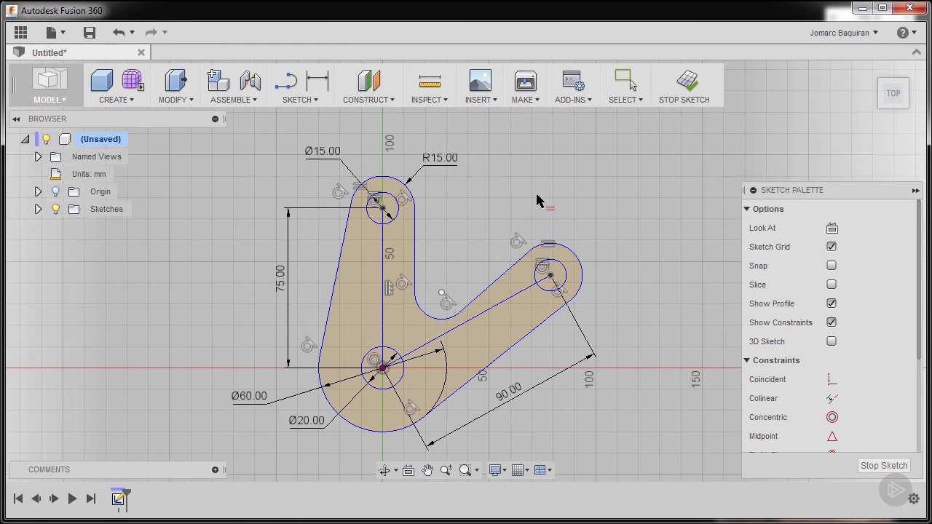
mouse_move(319, 82)
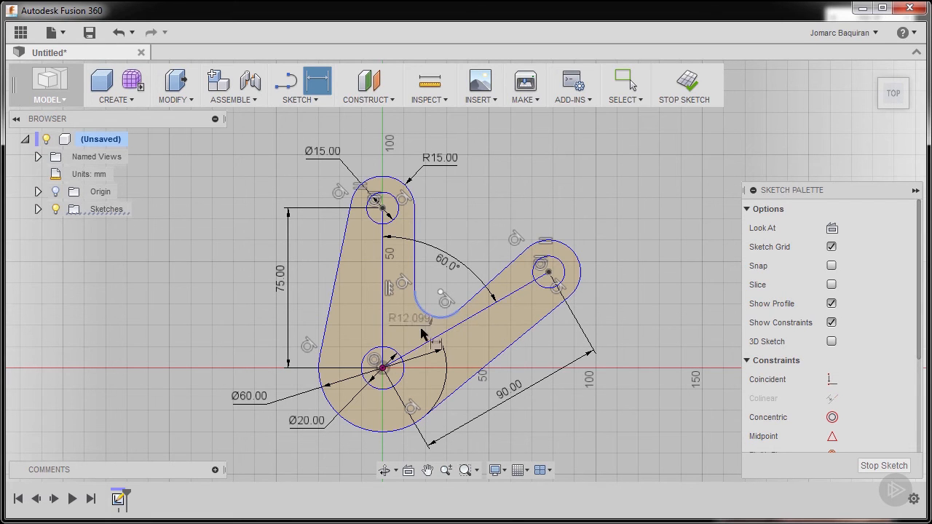
- Edit the inner fillet dimension to a 10 mm radius
double_click(403, 320)
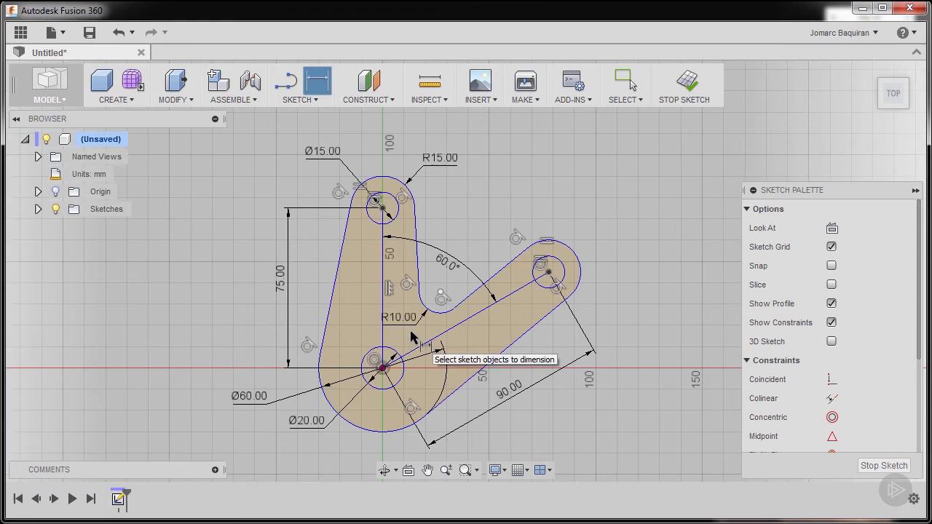
mouse_move(449, 236)
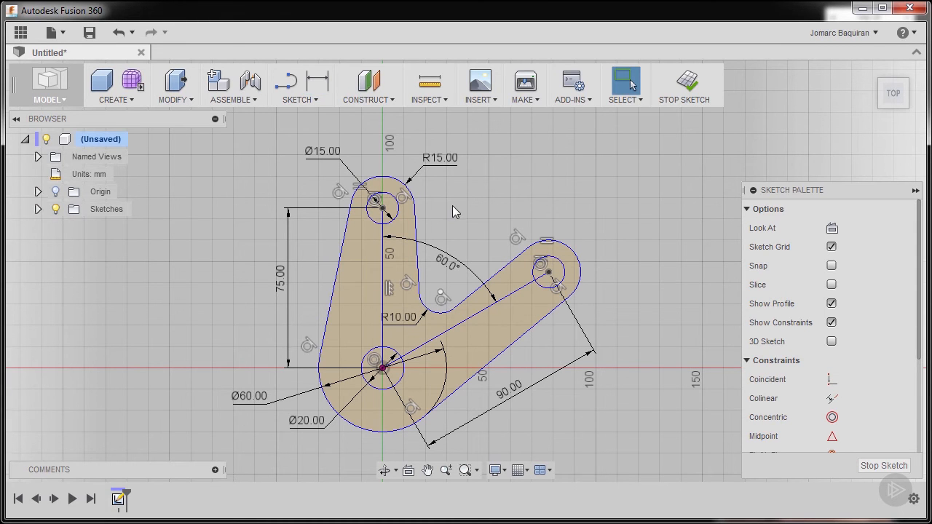
mouse_move(417, 257)
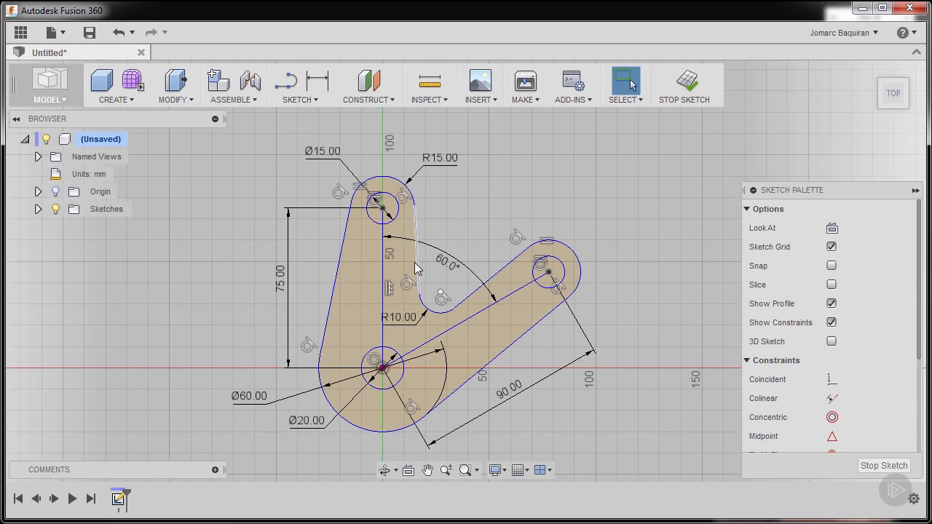
mouse_move(865, 370)
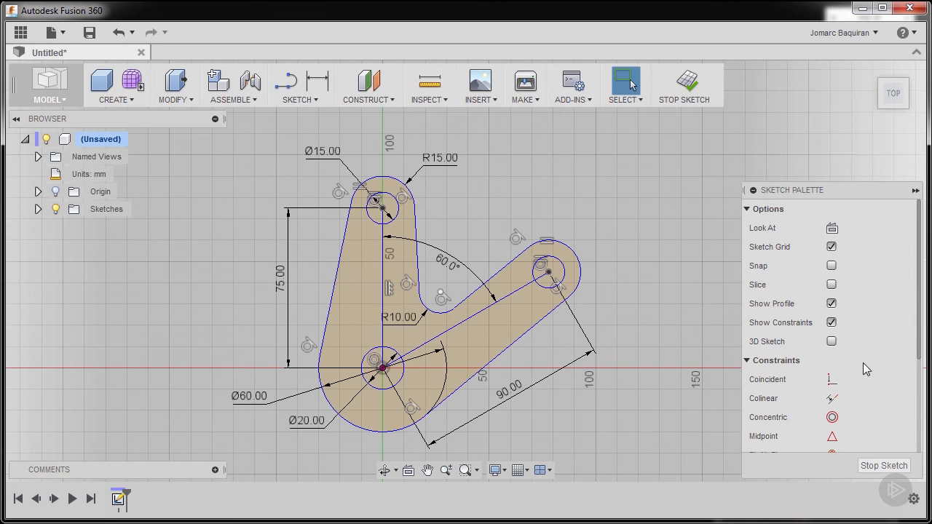
- Scroll the Sketch Palette to the Horizontal/Vertical constraint
scroll(down, 3)
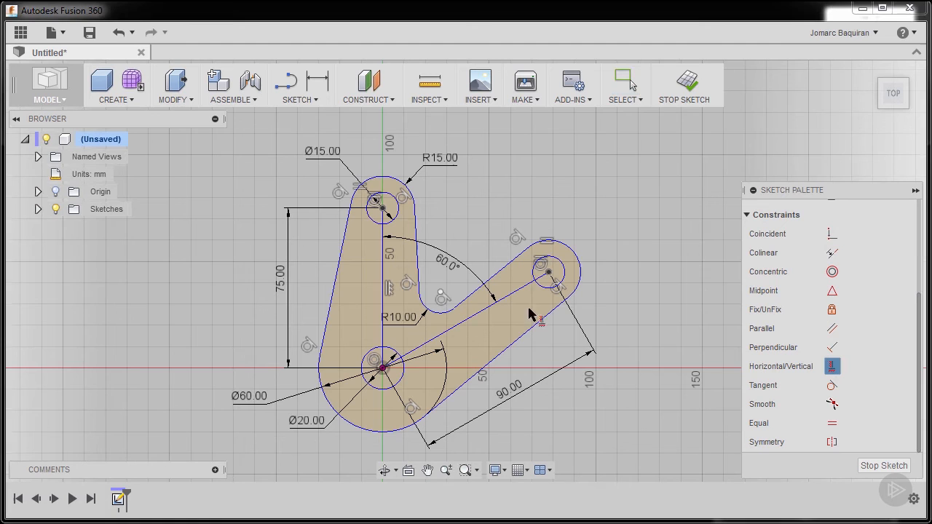
mouse_move(415, 229)
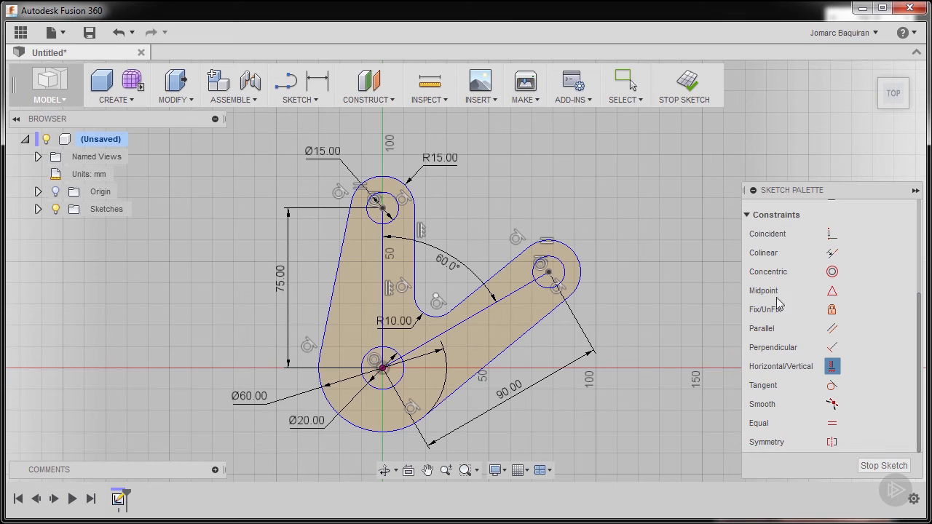
mouse_move(843, 357)
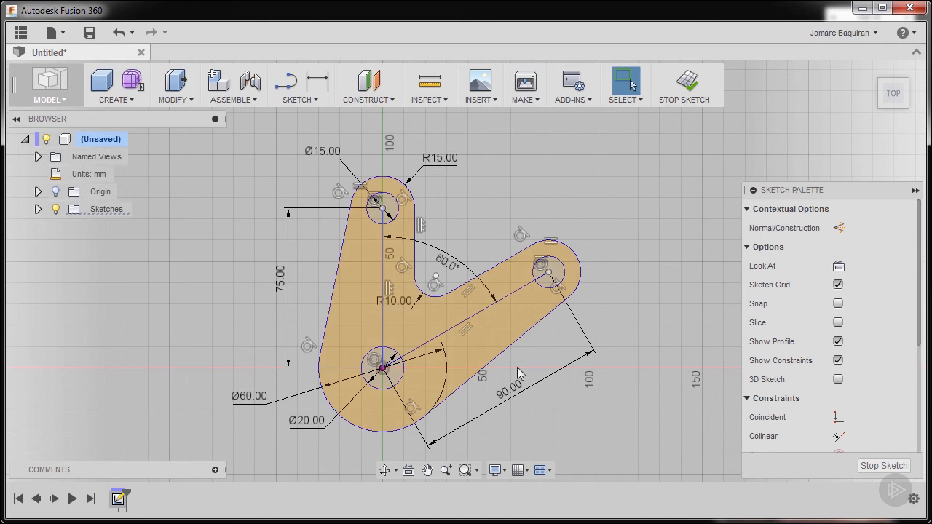
mouse_move(506, 320)
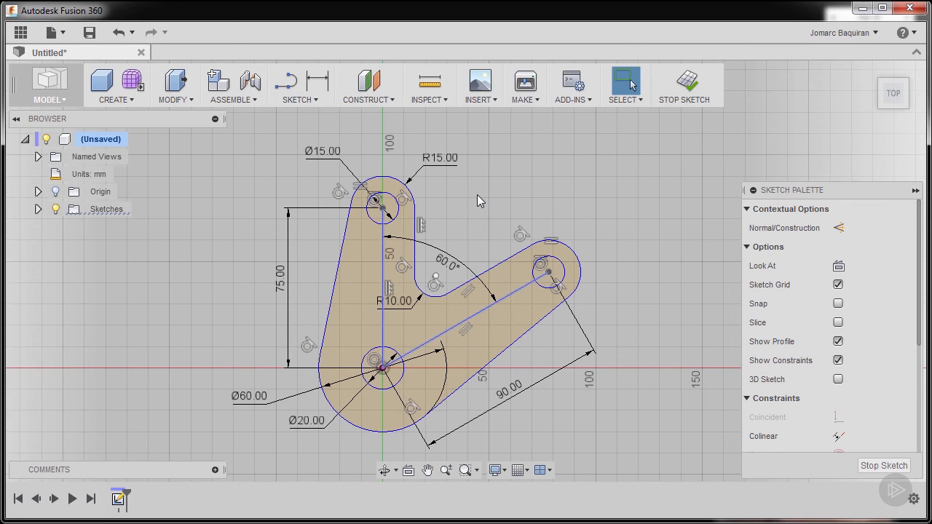
mouse_move(450, 209)
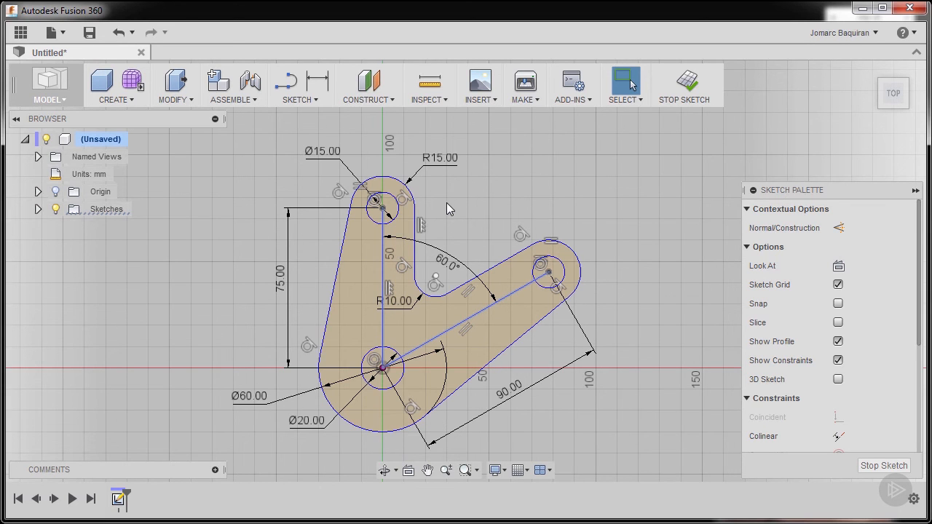
mouse_move(752, 227)
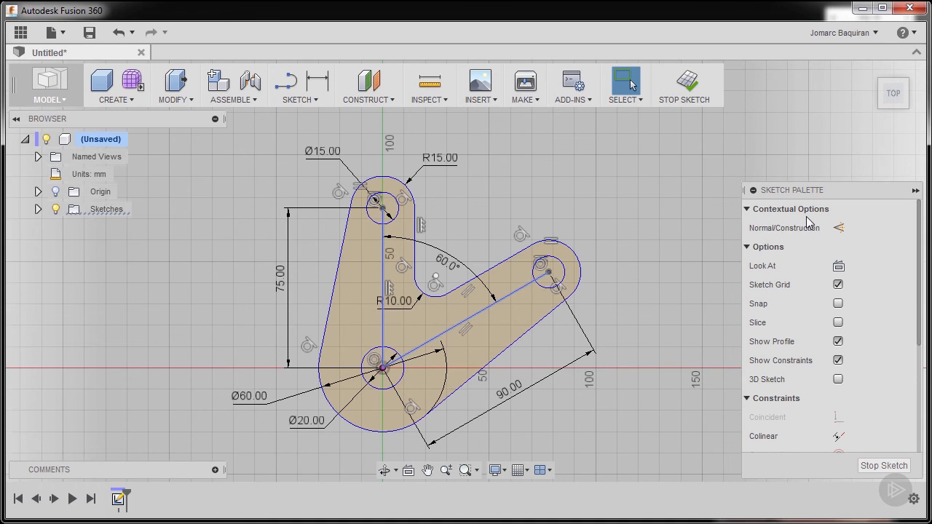
mouse_move(839, 227)
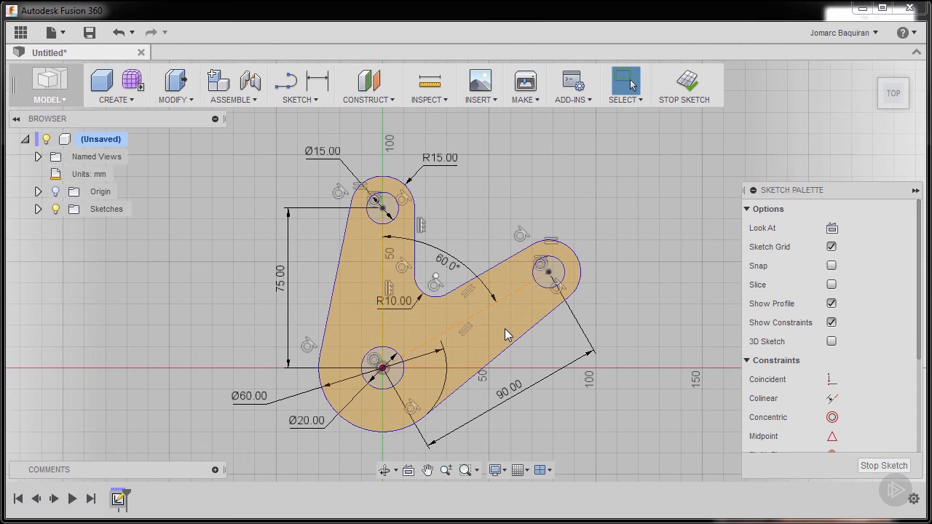
mouse_move(494, 210)
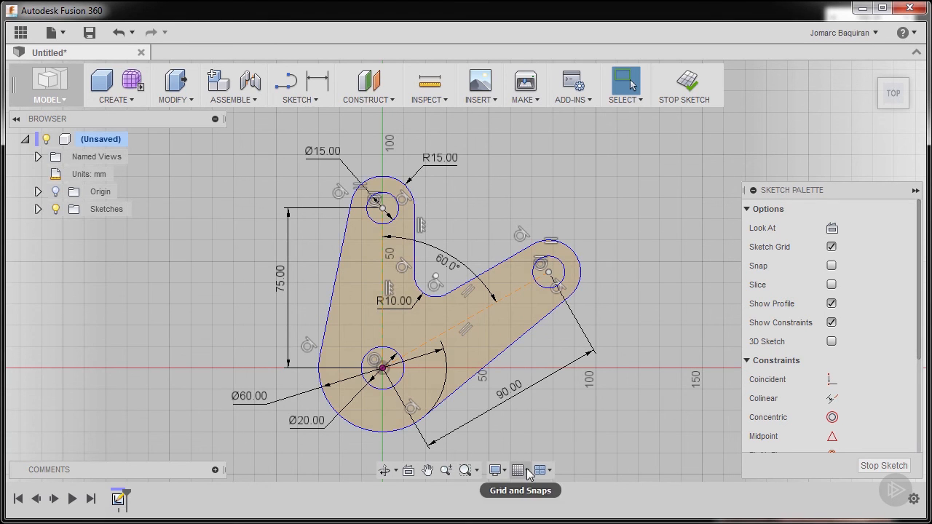
- Adjust the Grid and Snaps layout grid options, then stop the sketch
click(519, 471)
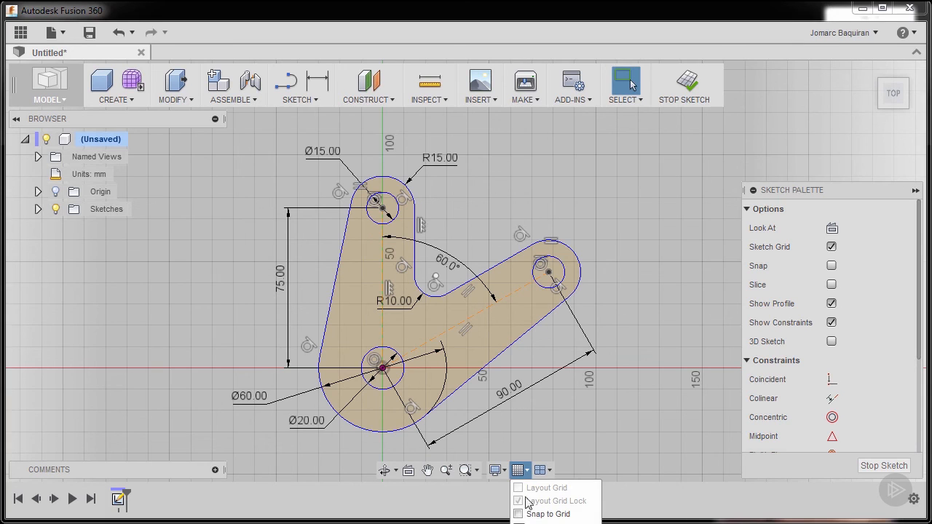
click(519, 501)
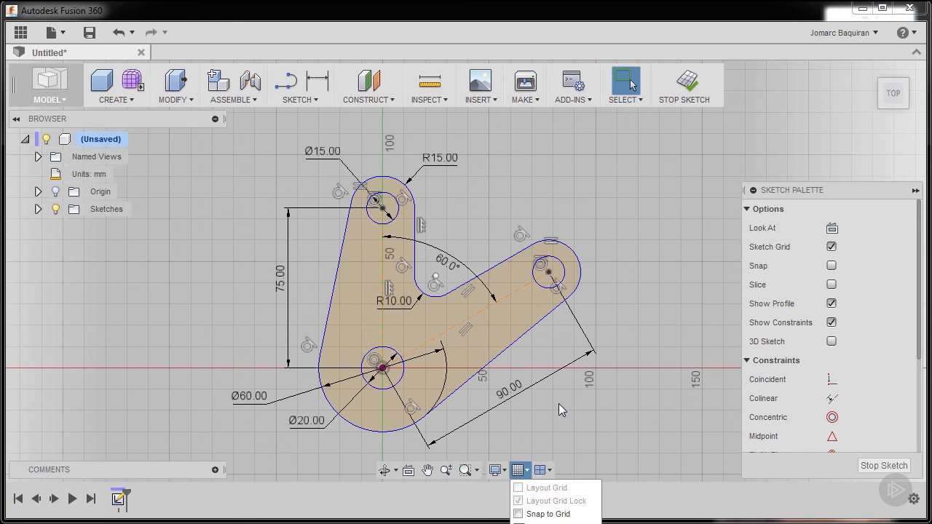
click(554, 414)
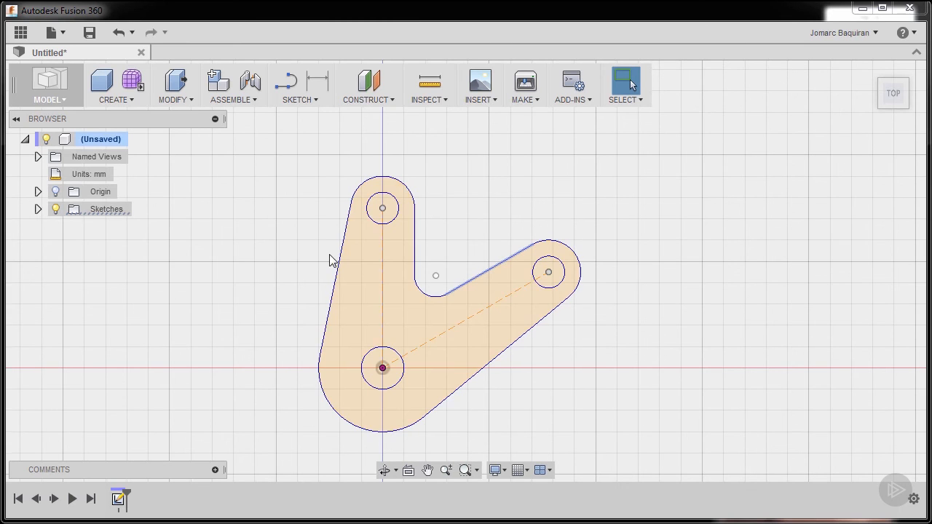
- Start the Extrude feature from the Create menu
click(115, 85)
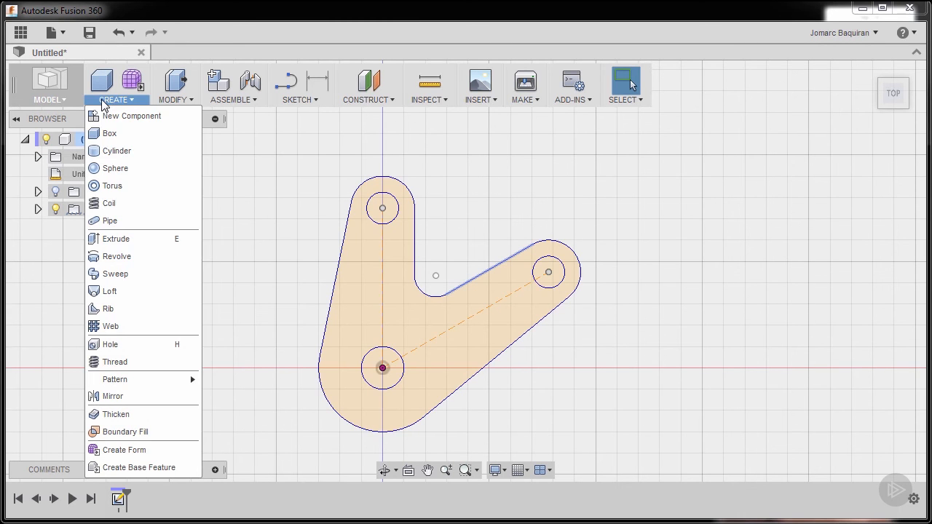
mouse_move(131, 239)
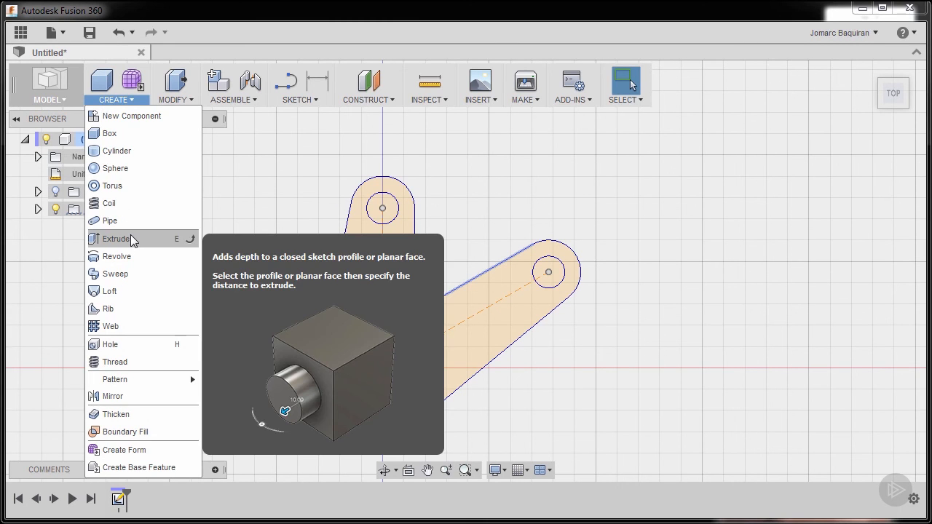
click(115, 238)
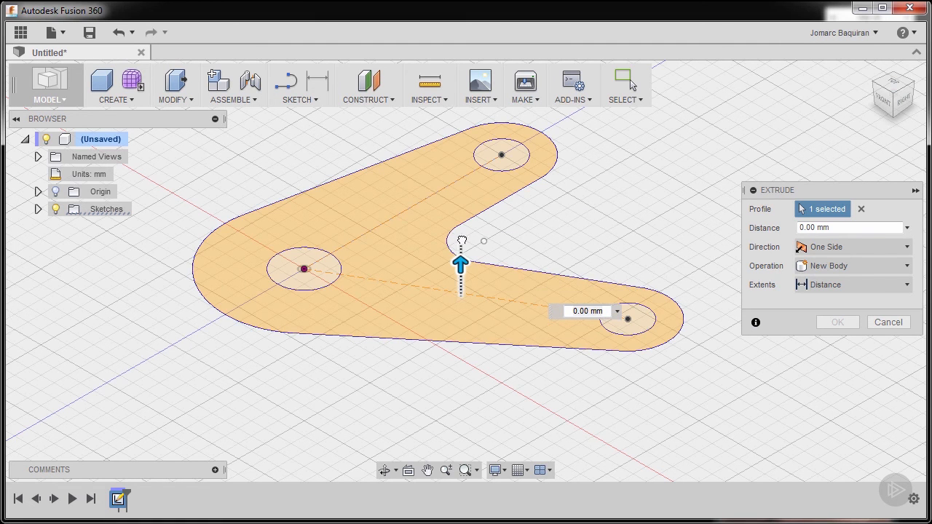
- Extrude the L-shaped link profile symmetrically with distance 15/2 mm into a solid body
drag(460, 262, 461, 217)
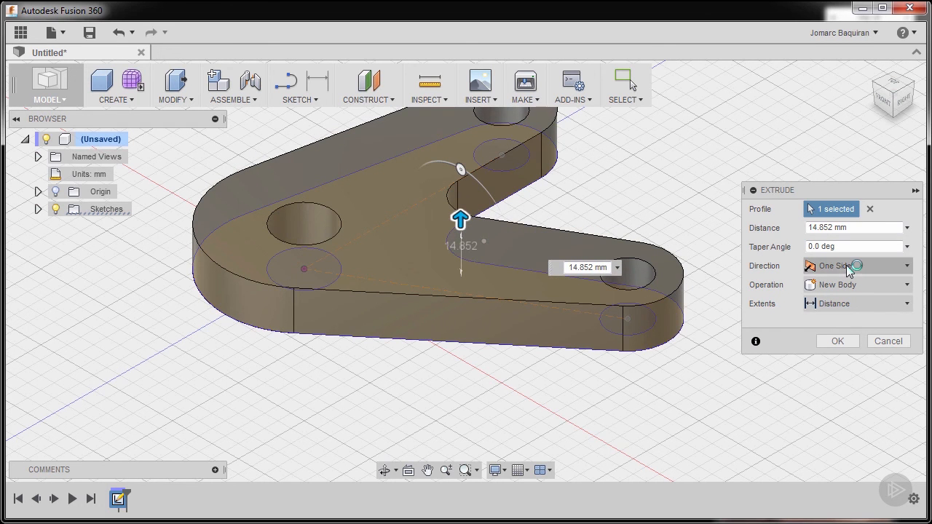
click(856, 265)
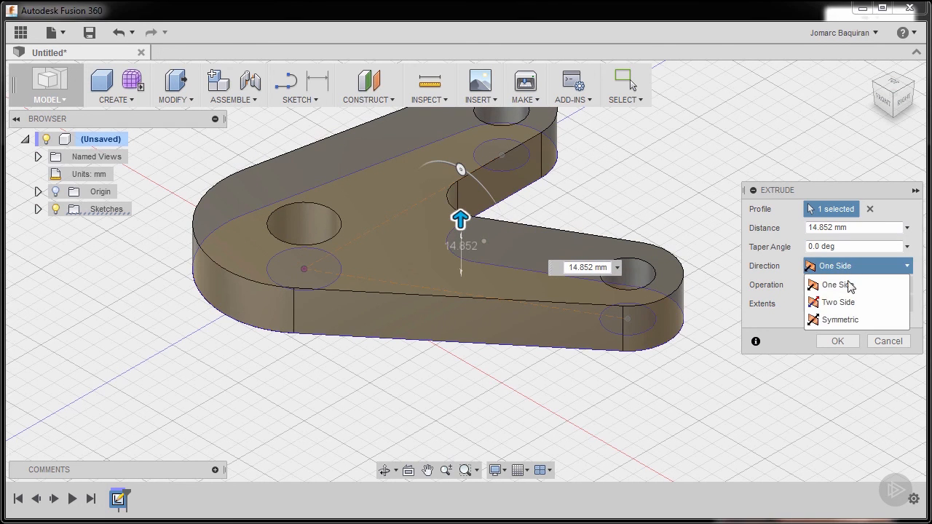
click(839, 320)
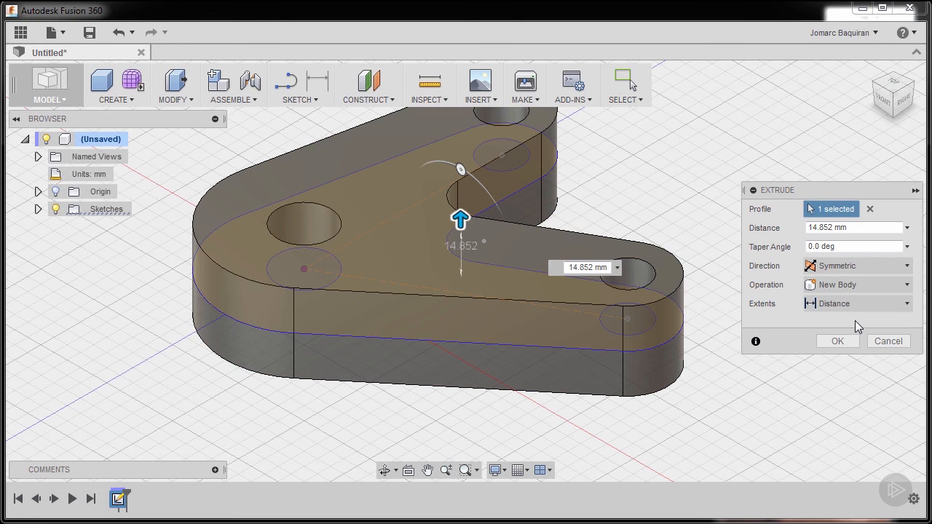
click(855, 226)
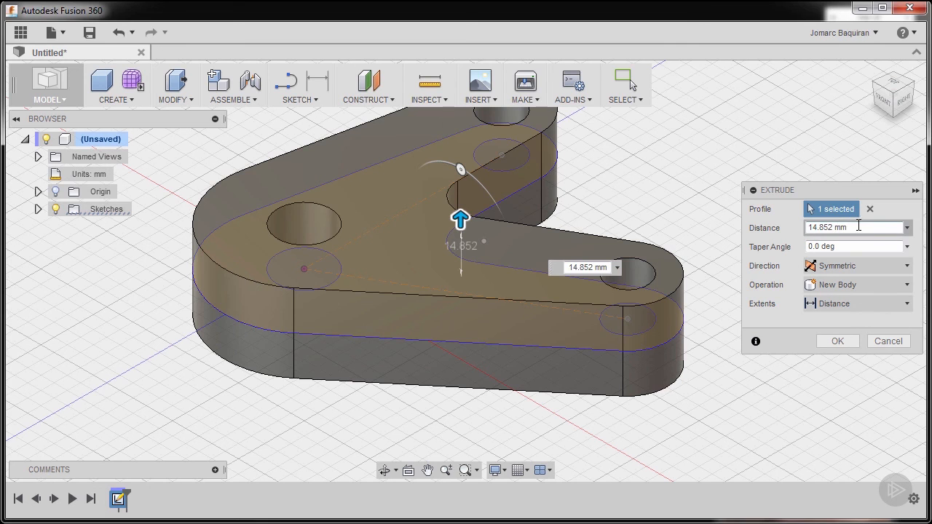
text(1)
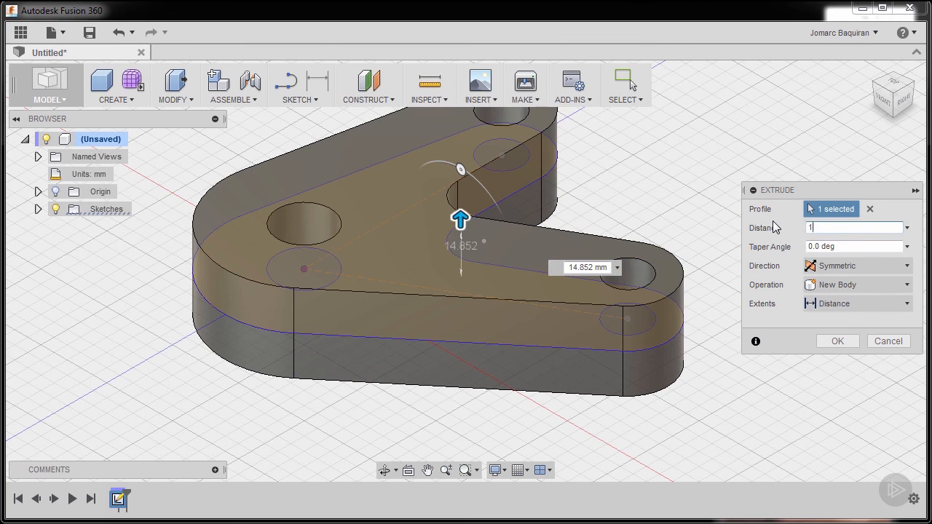
text(15/2)
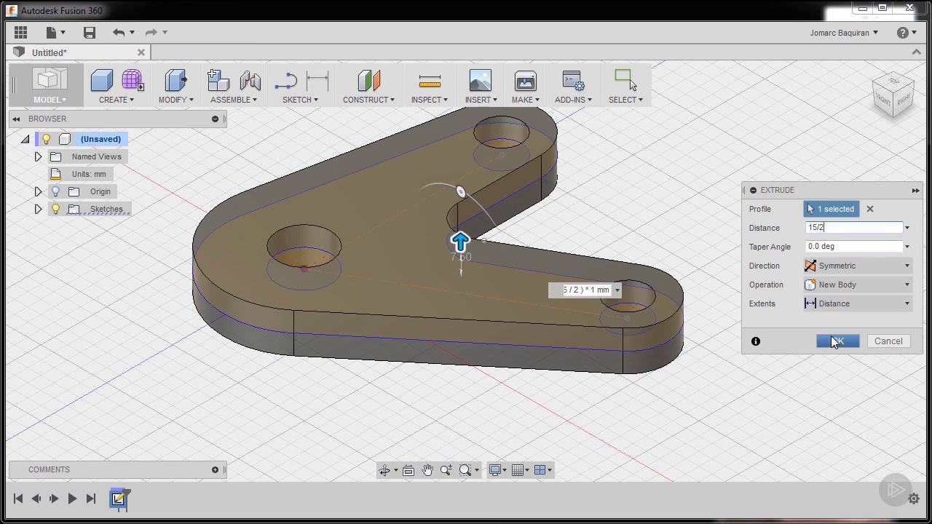
click(838, 341)
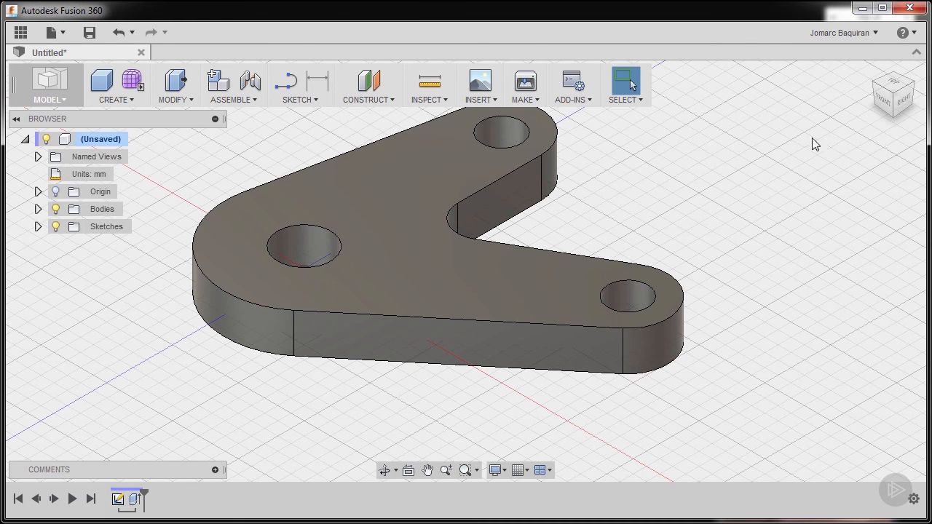